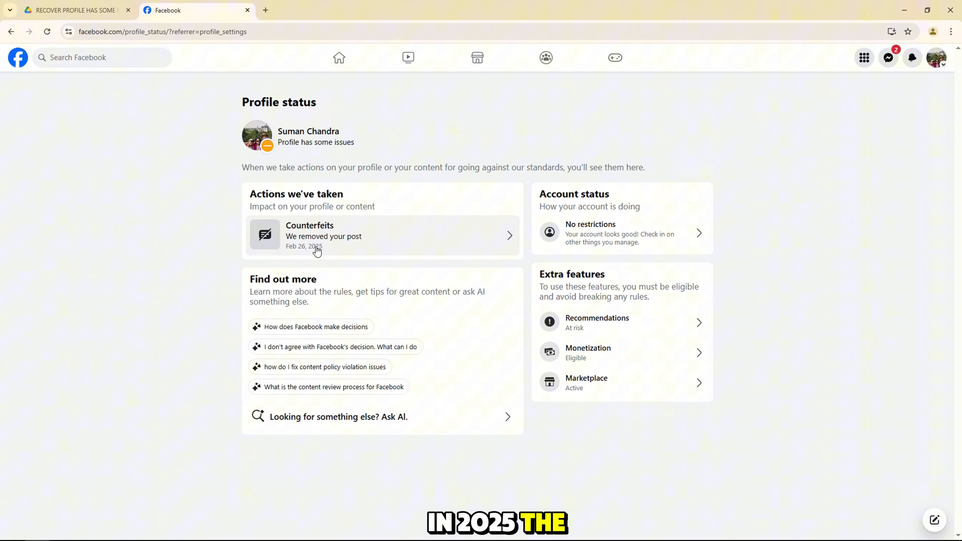
- Review the removed-post issue on Facebook's Profile status page and switch to the Drive recovery zip
click(316, 246)
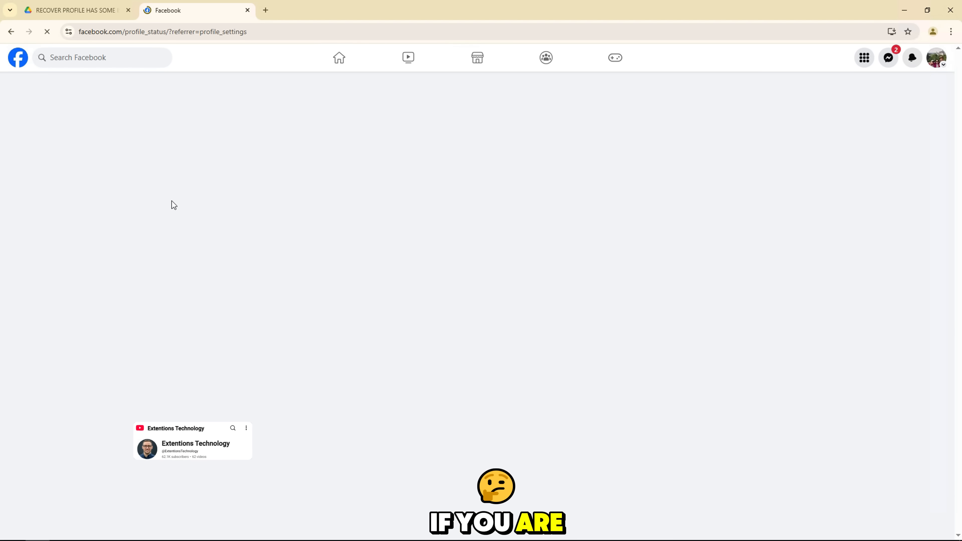
click(75, 10)
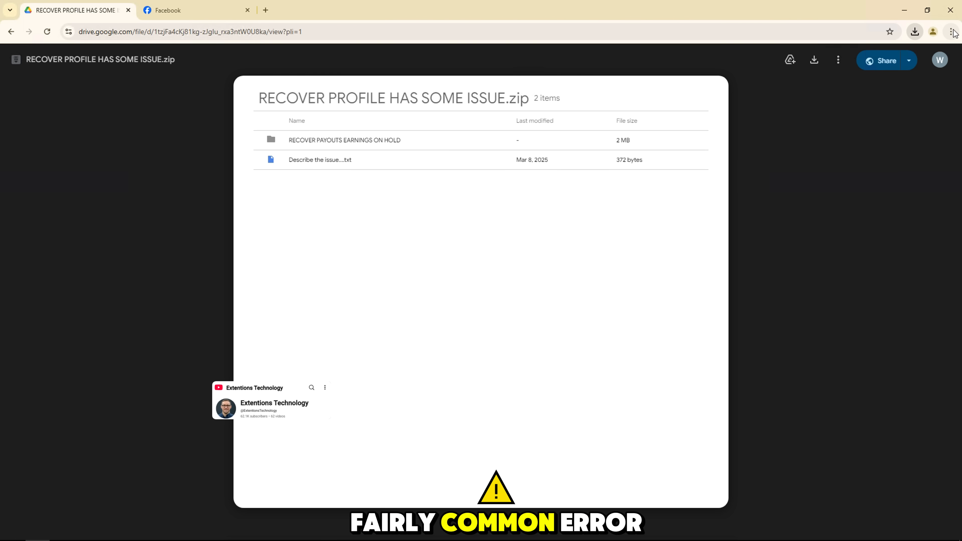
- Turn on Developer mode on Chrome's Manage Extensions page
click(950, 31)
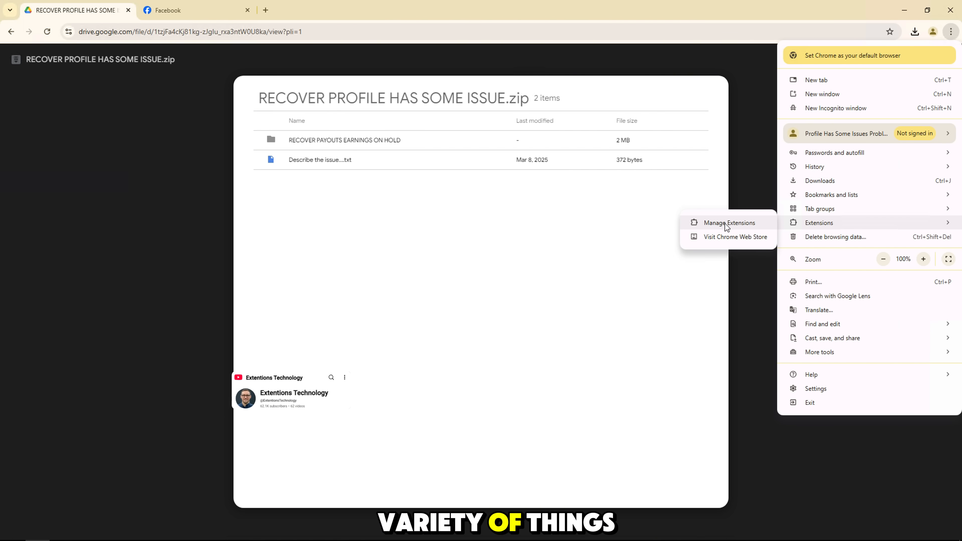
click(730, 222)
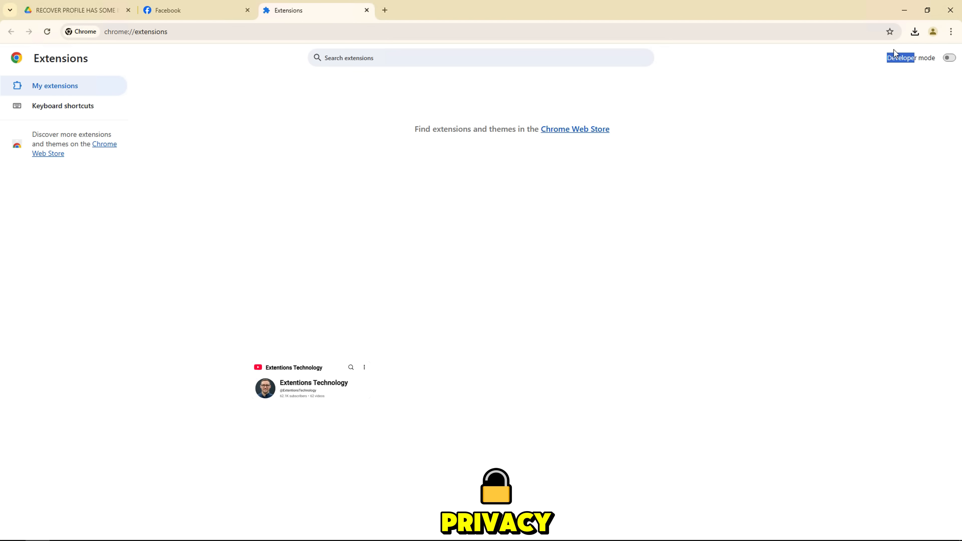
click(916, 32)
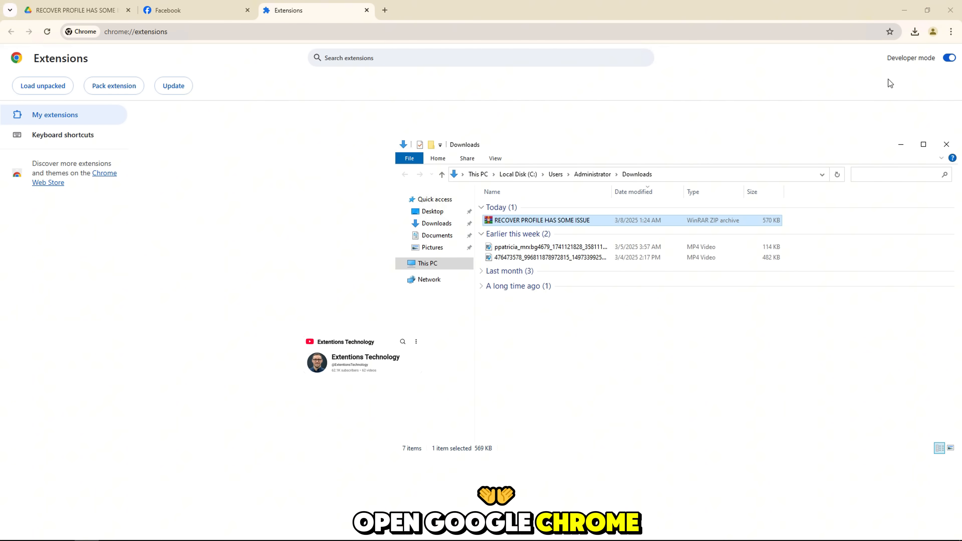
- Act on the downloaded RECOVER PROFILE HAS SOME ISSUE zip in the Downloads folder
right_click(541, 221)
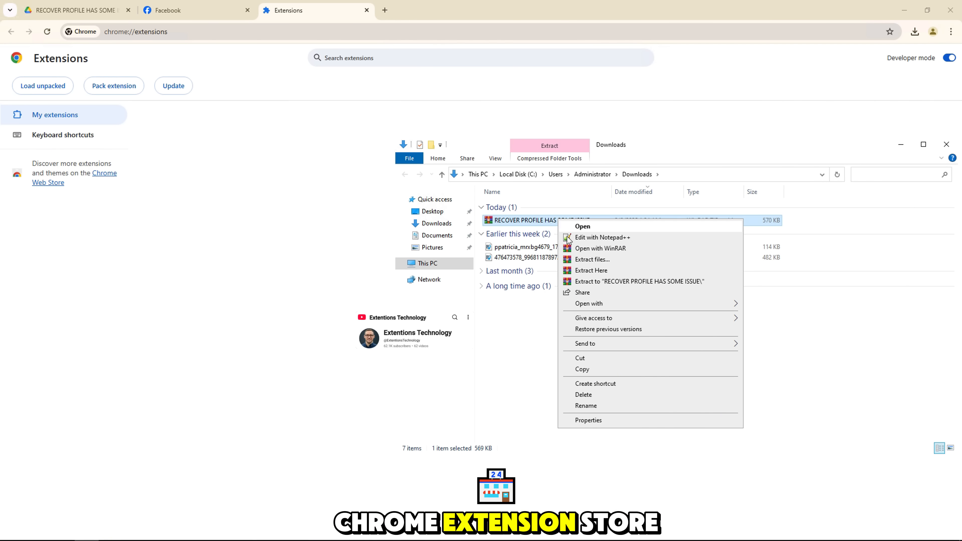
click(594, 284)
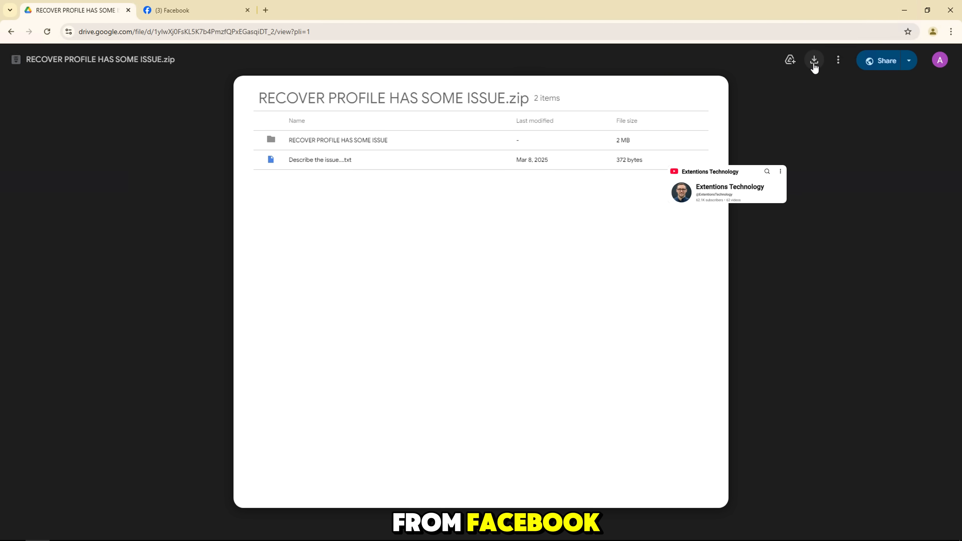
- Download the RECOVER PROFILE HAS SOME ISSUE zip from Drive and show it in the Downloads folder
click(814, 60)
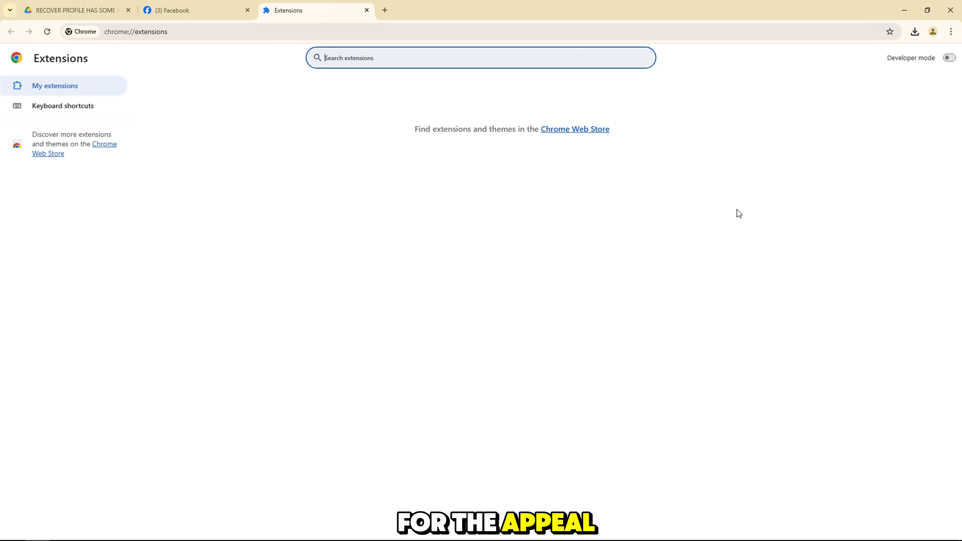
click(916, 32)
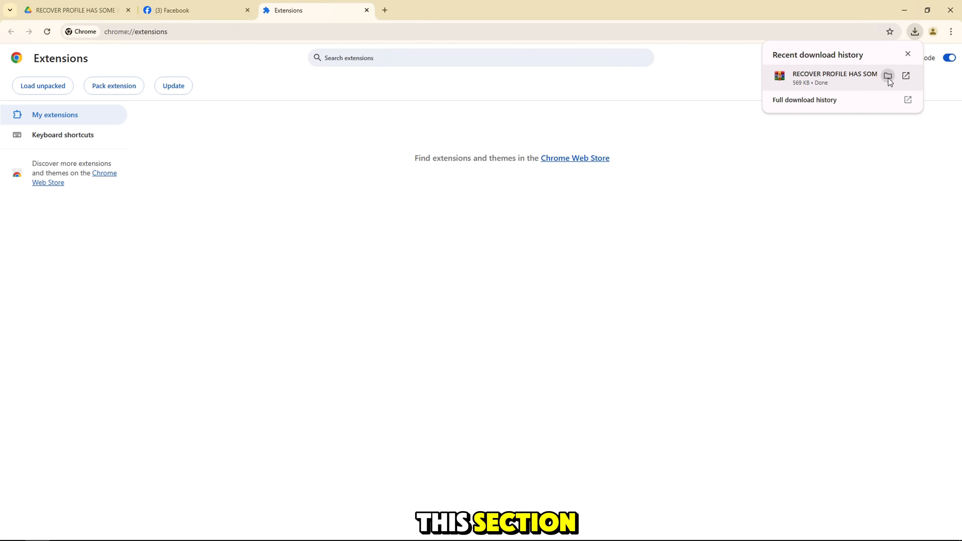
click(887, 76)
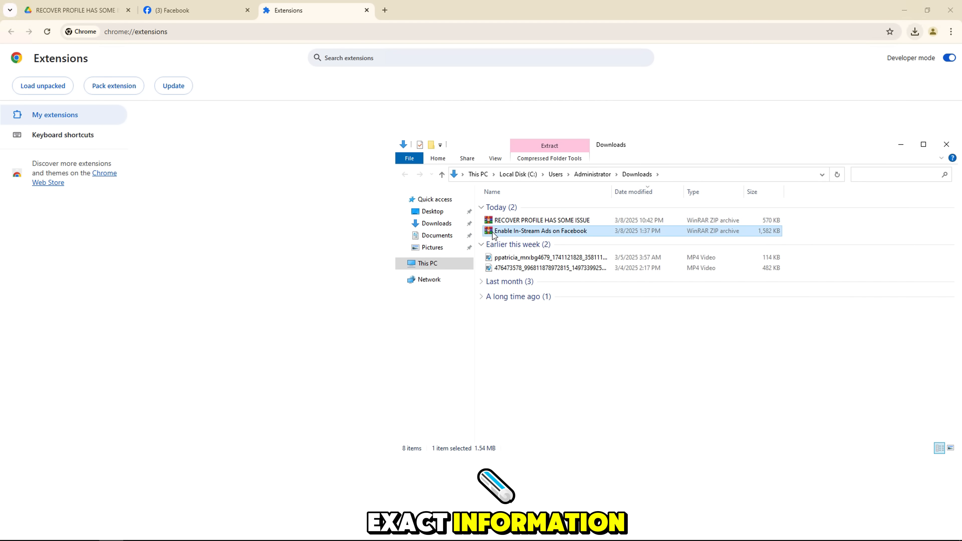
click(946, 145)
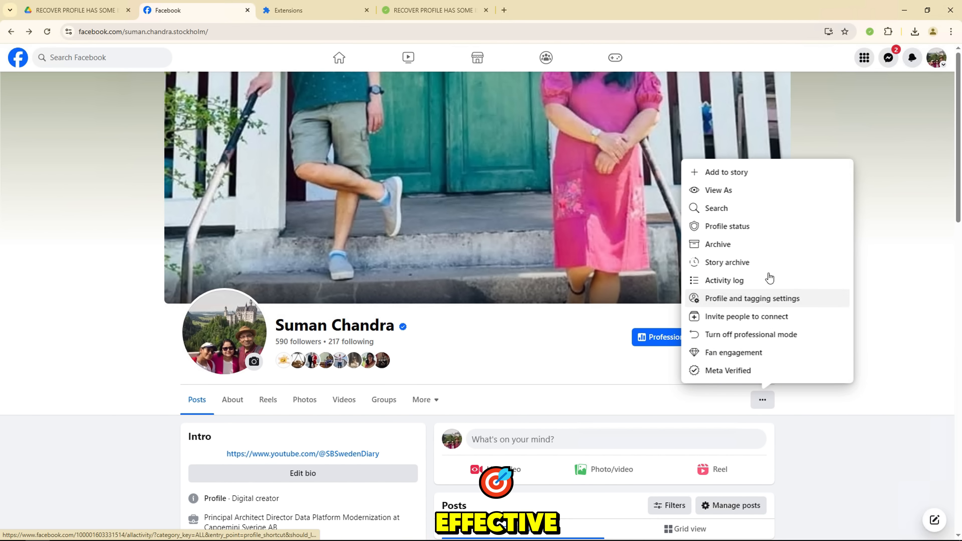
- Capture Facebook's Profile status page reading 'Profile has some issues' with Snipping Tool
click(728, 226)
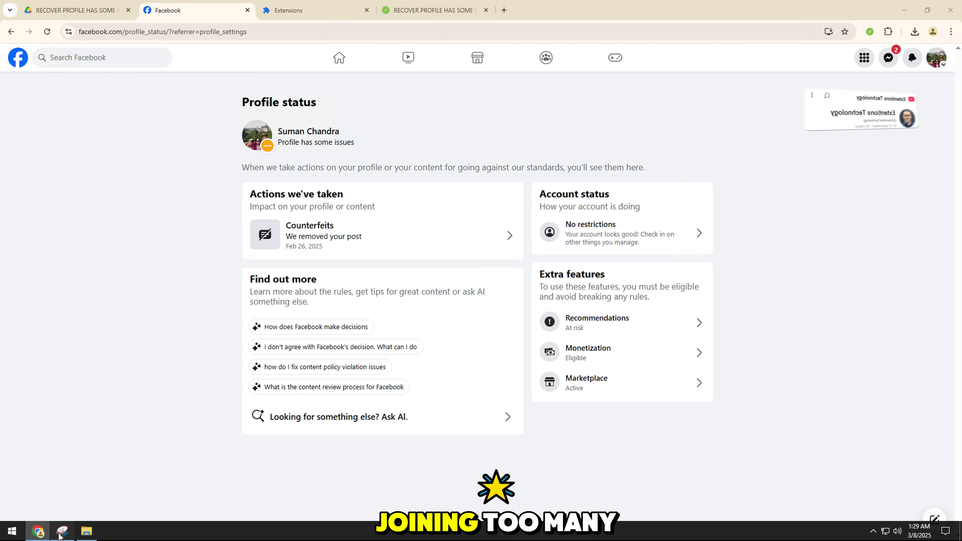
click(60, 533)
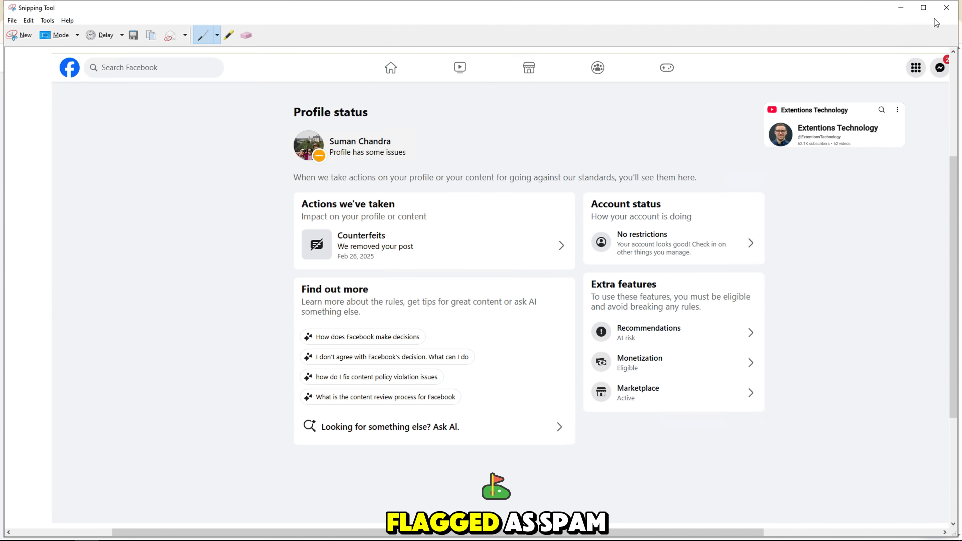
click(255, 379)
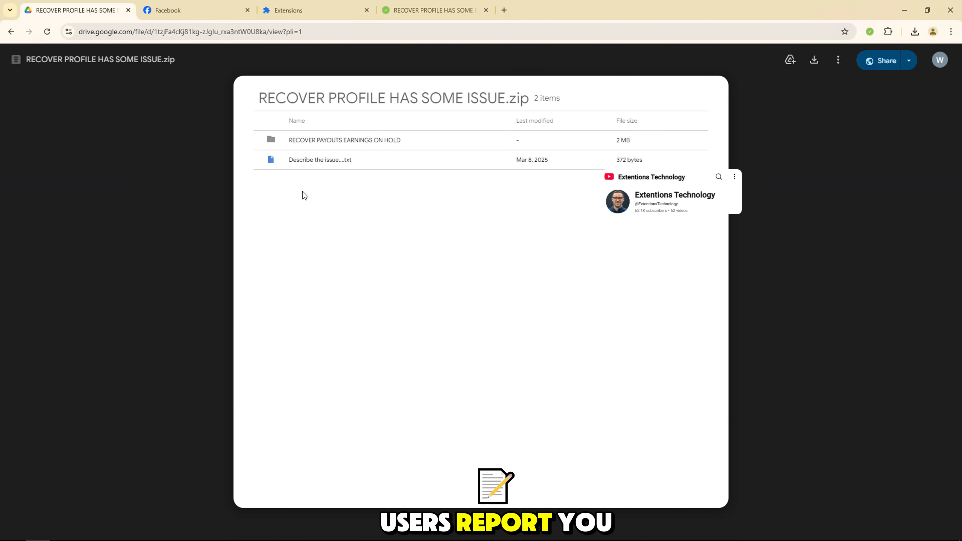
- Copy the 'Describe the issue' text into the extension's appeal form alongside profile link, email and Capture.PNG
double_click(320, 160)
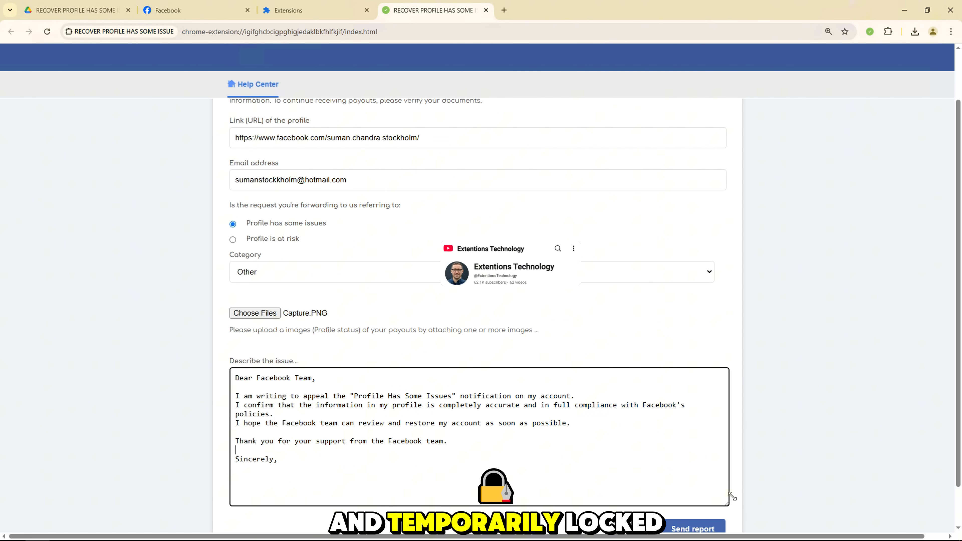
click(694, 528)
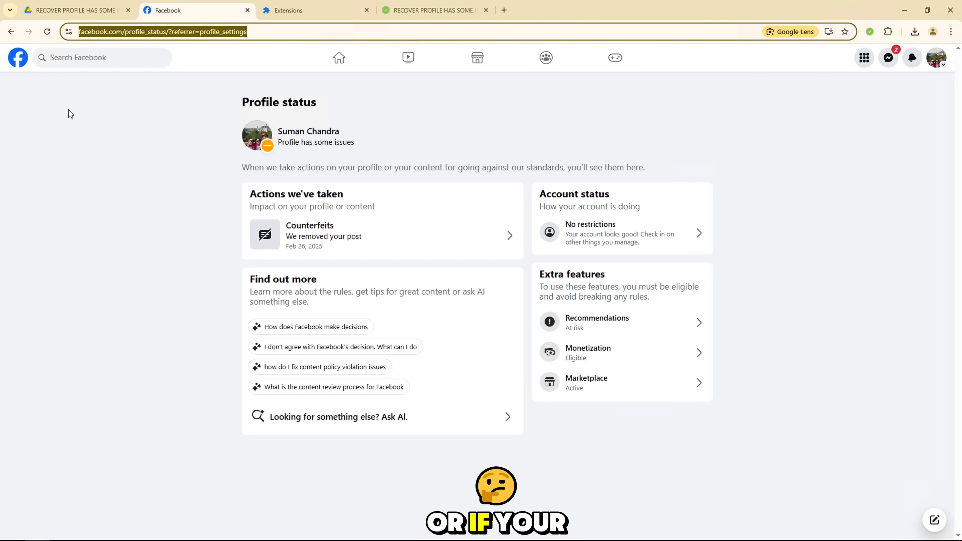
- Reload the Profile status page and check notifications until it reads 'Profile has no issues'
click(47, 31)
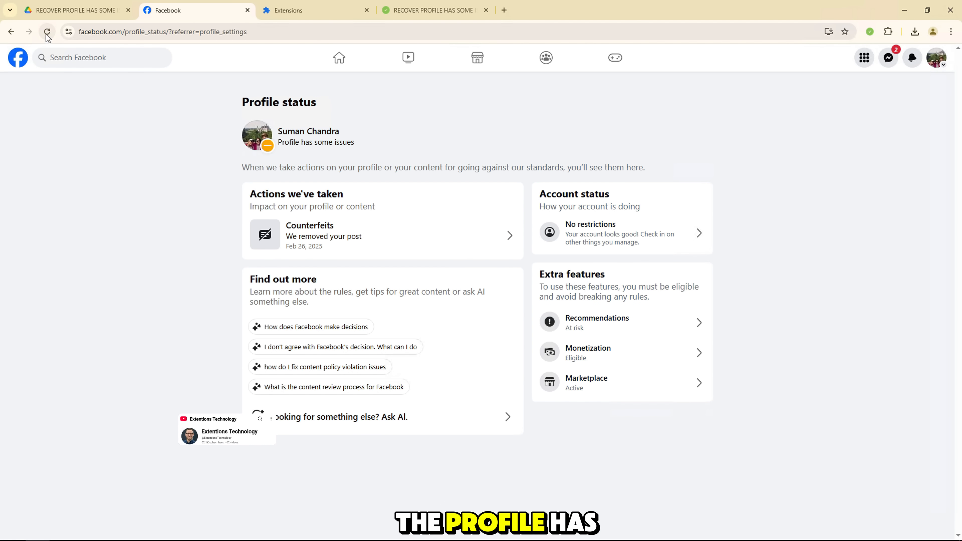
click(48, 31)
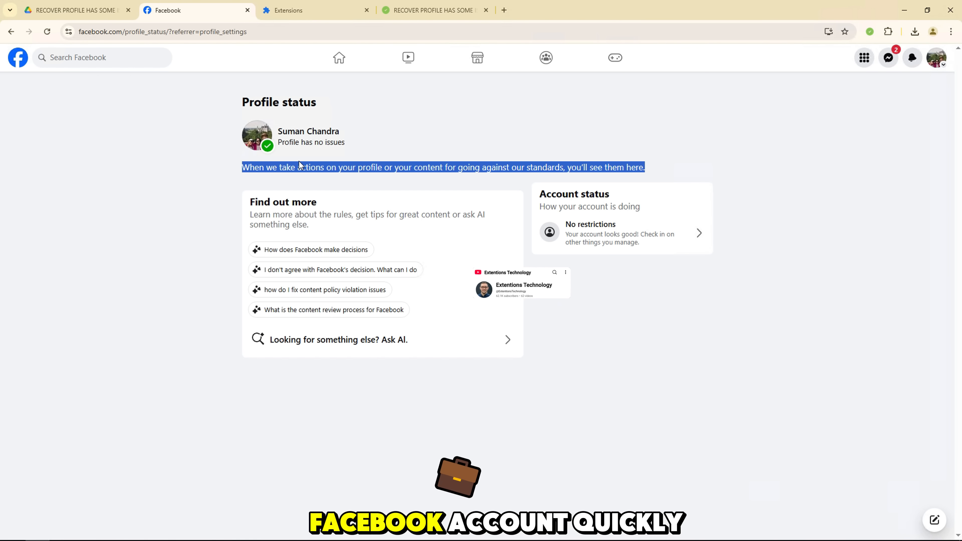
mouse_move(913, 57)
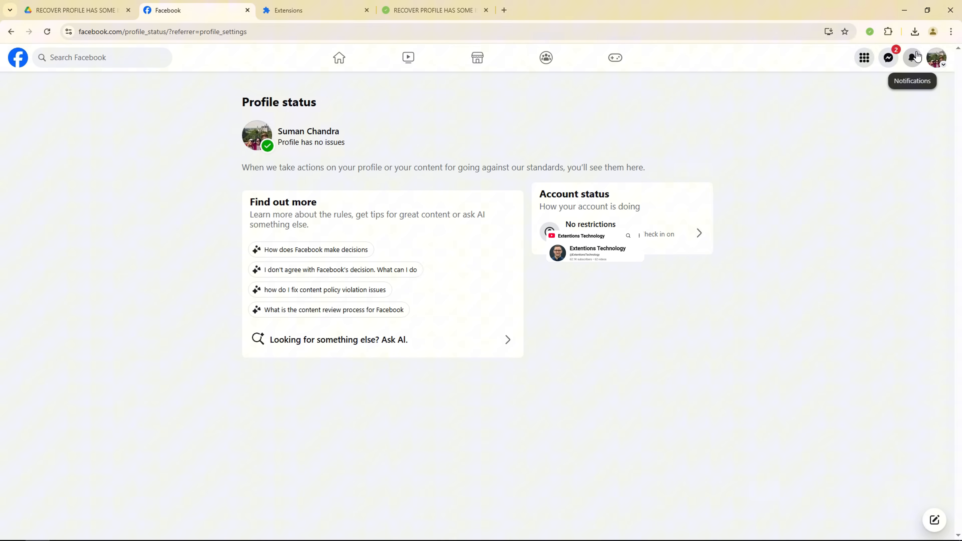
click(912, 57)
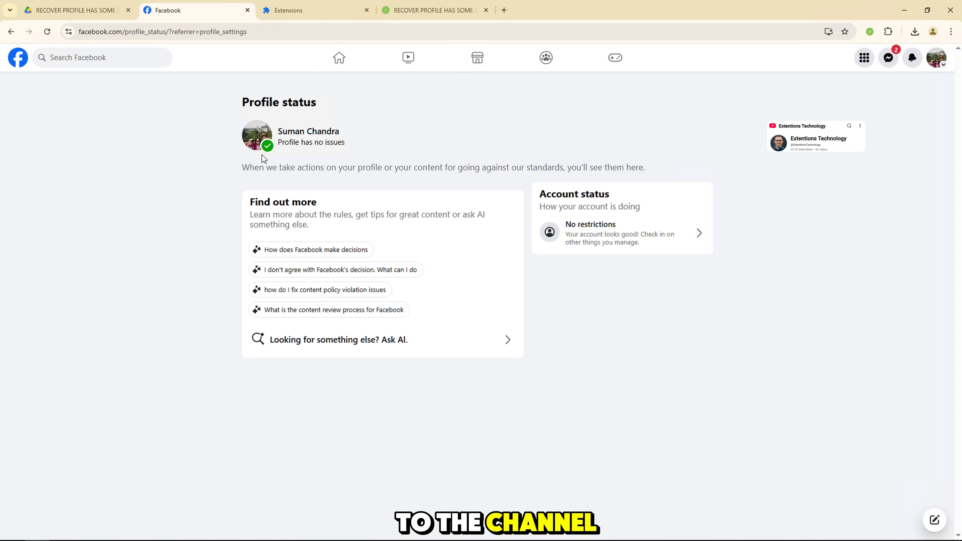
right_click(264, 159)
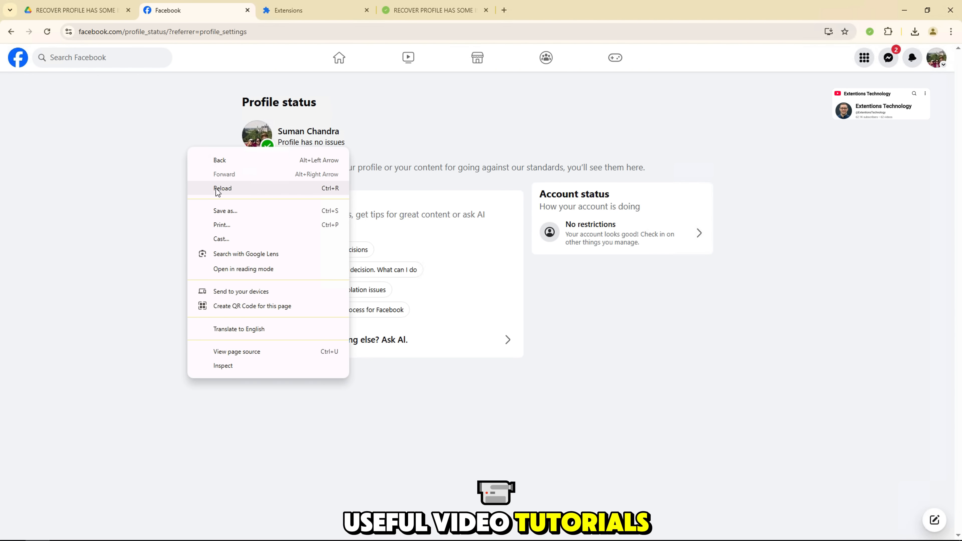